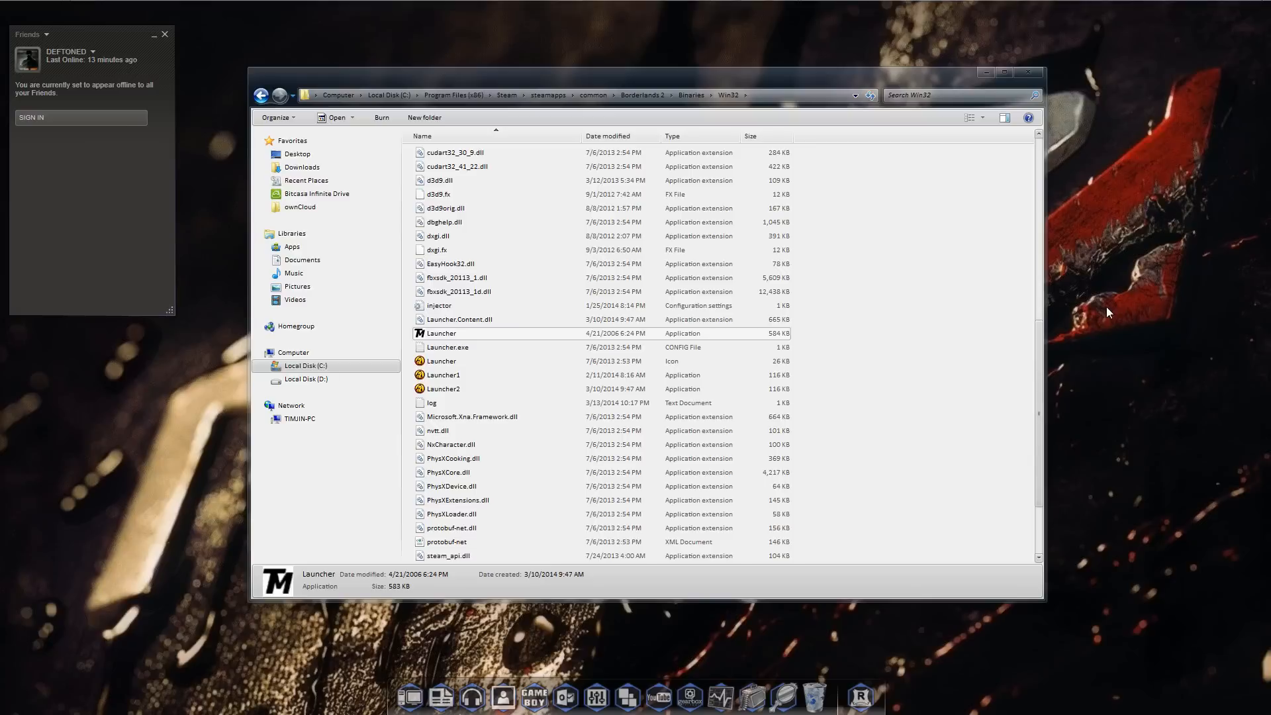
mouse_move(1113, 313)
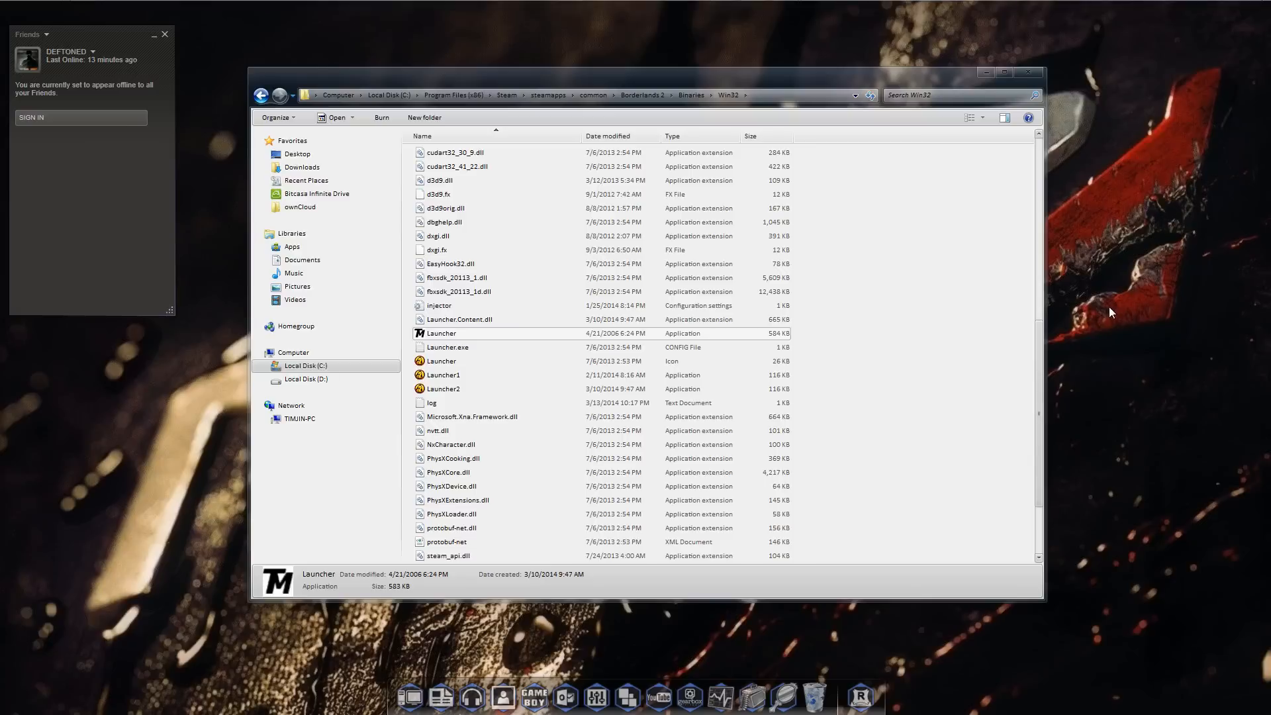
mouse_move(952, 305)
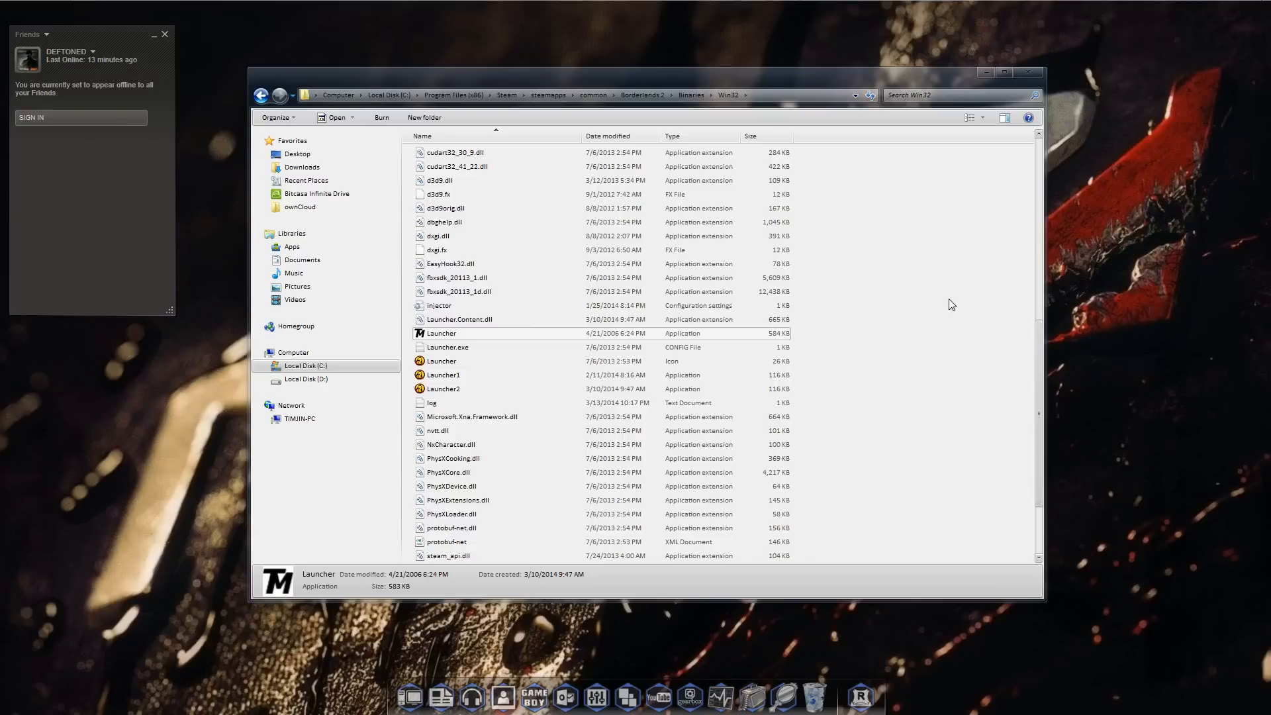
mouse_move(492, 347)
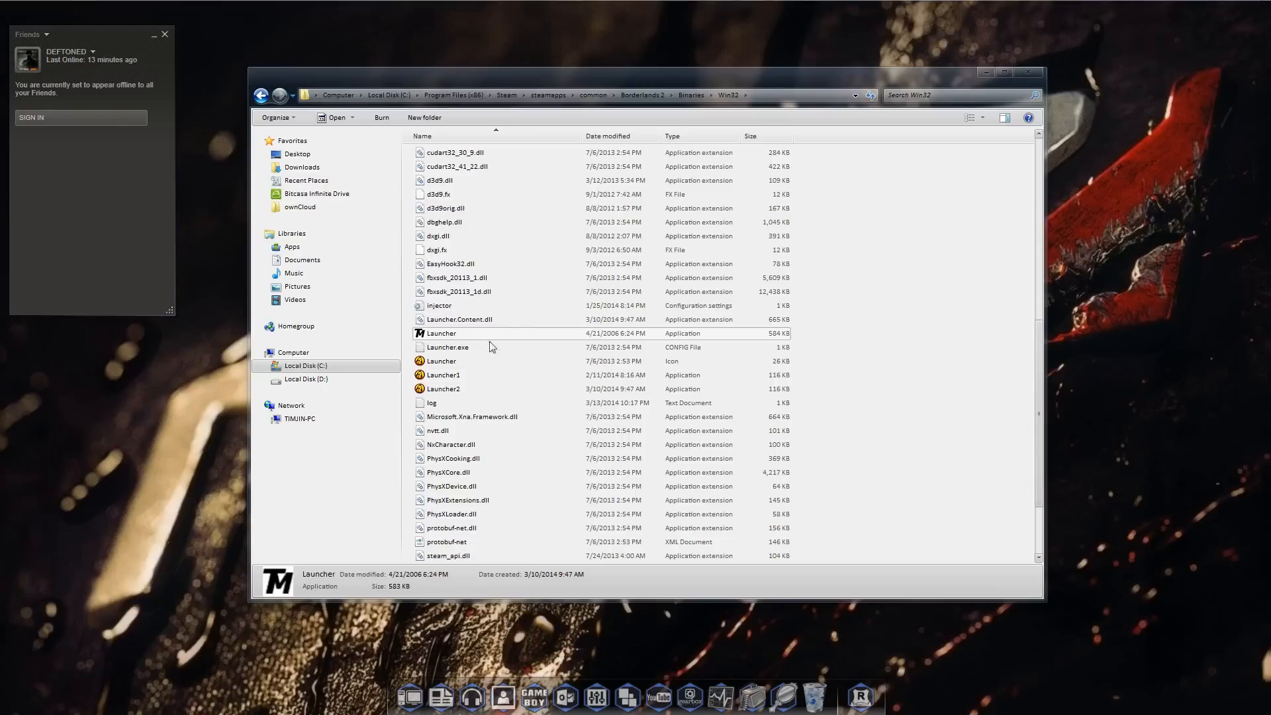
mouse_move(424, 344)
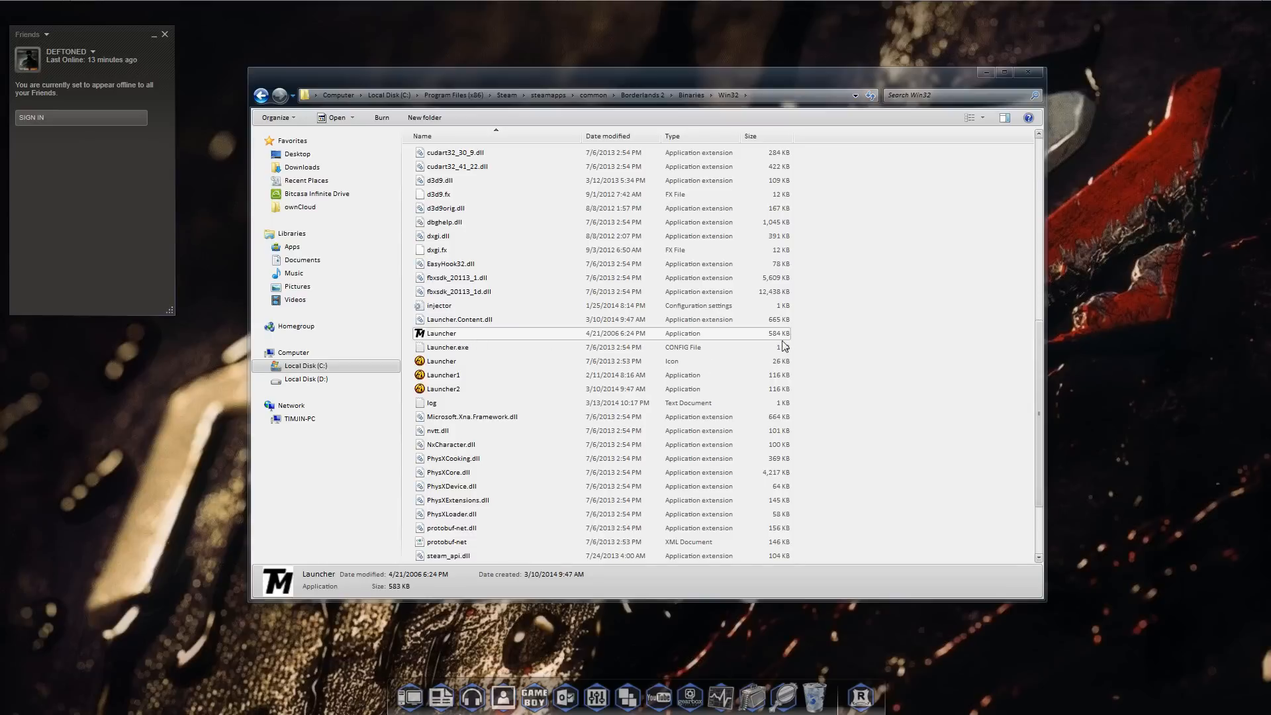
mouse_move(801, 357)
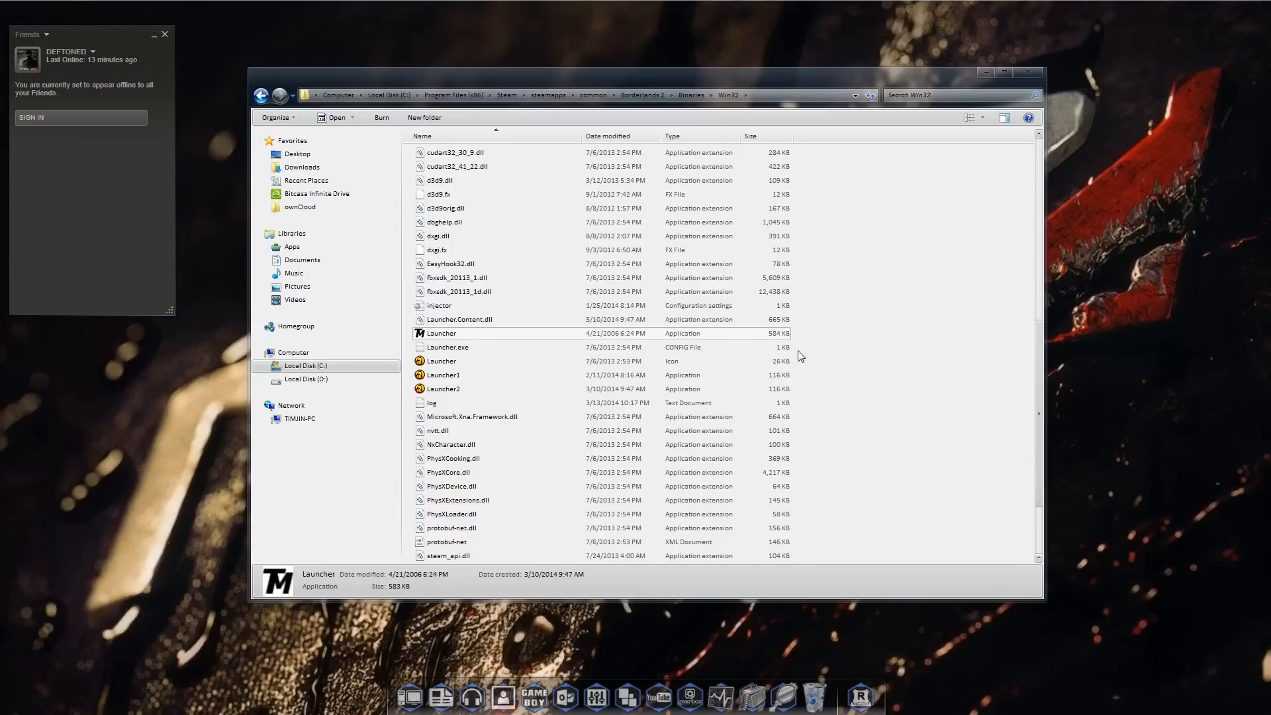
mouse_move(1201, 296)
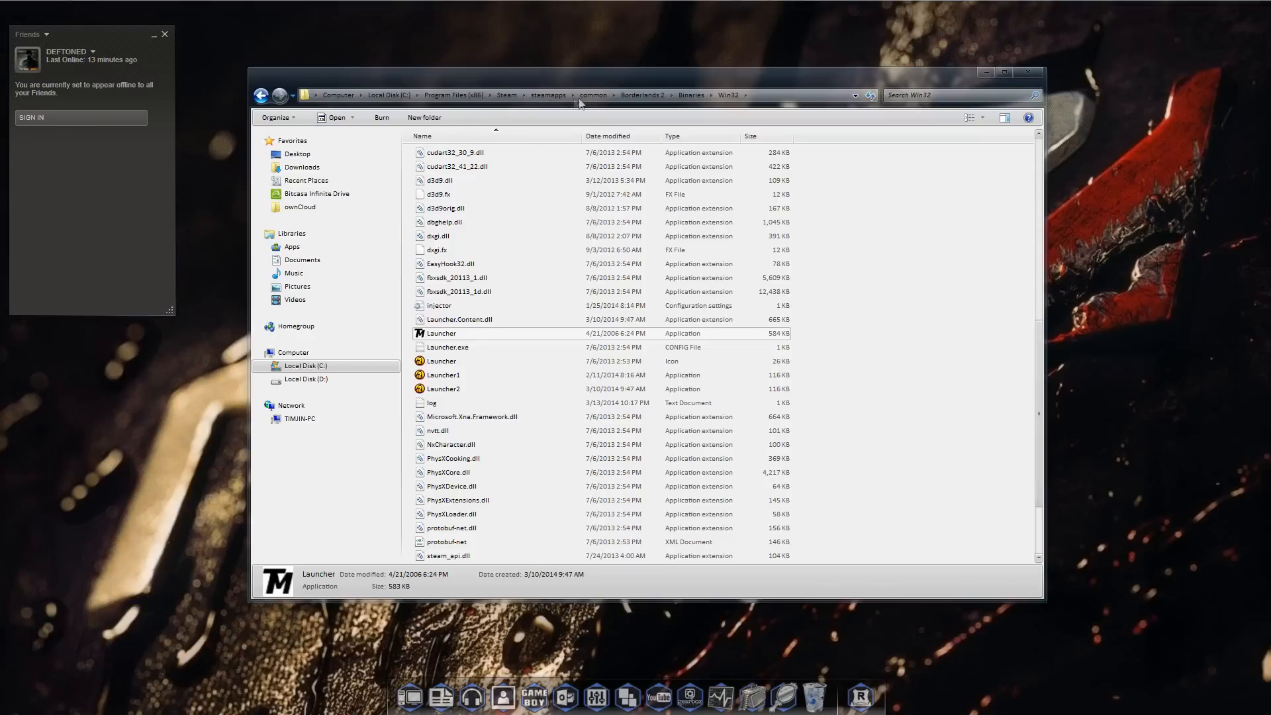
mouse_move(682, 103)
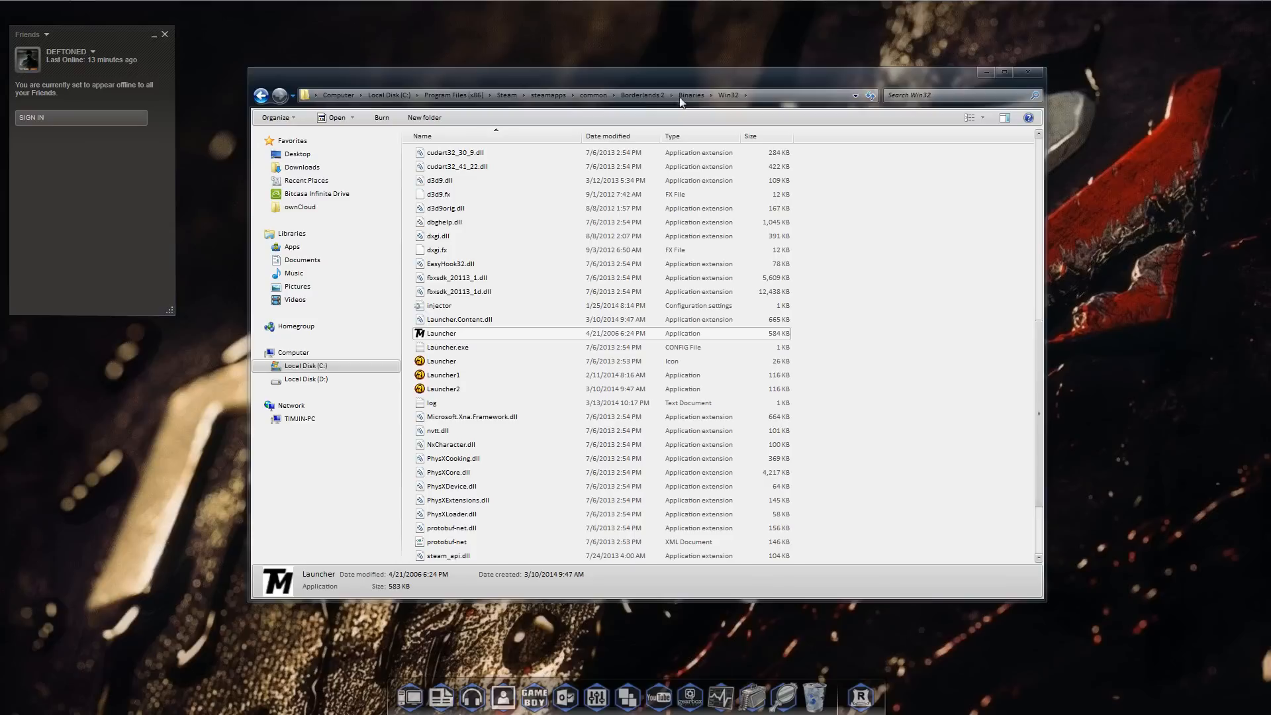
mouse_move(743, 103)
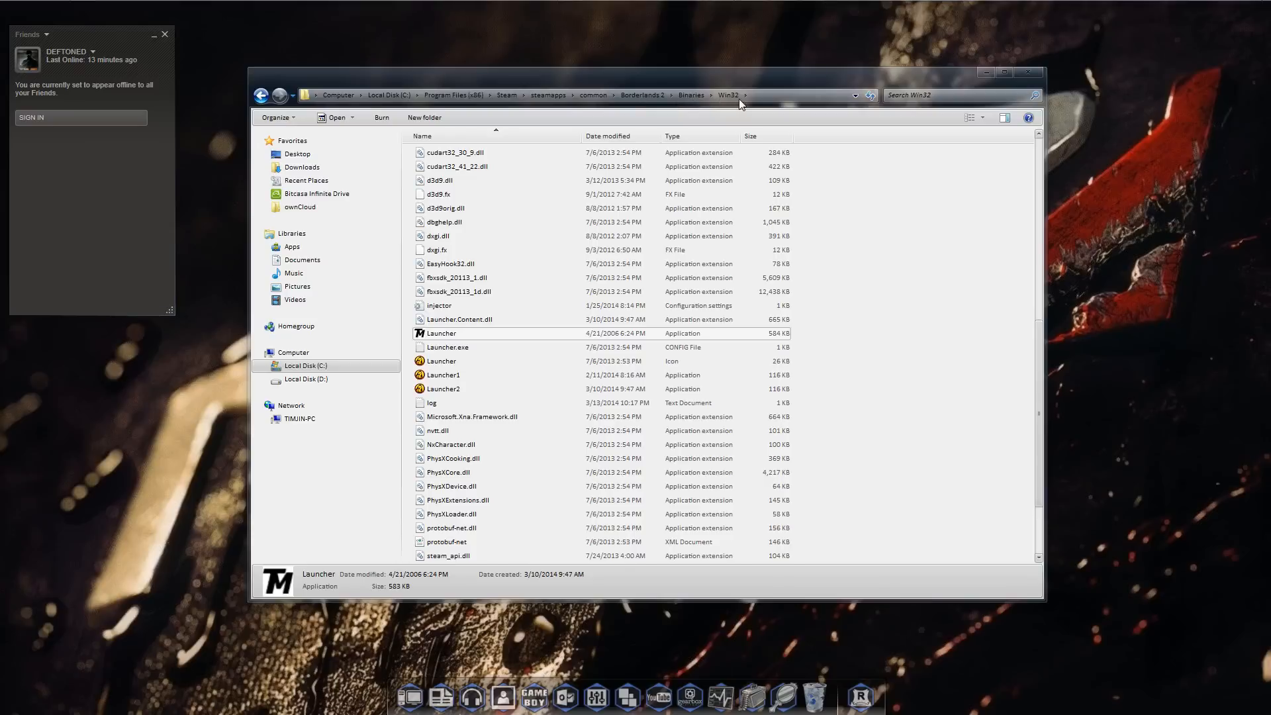
Locate the 584 KB Launcher application in the Win32 folder and start TexMod Beta v0.9b.
left_click(828, 337)
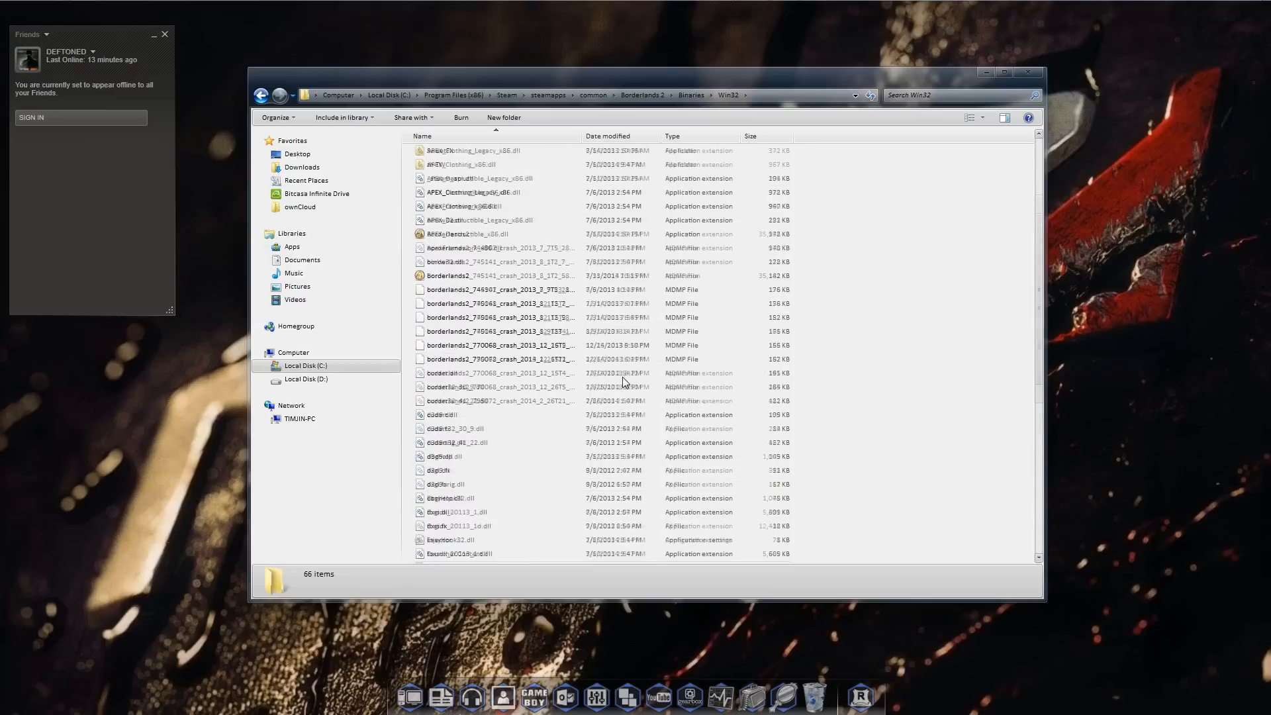
scroll("down", 3)
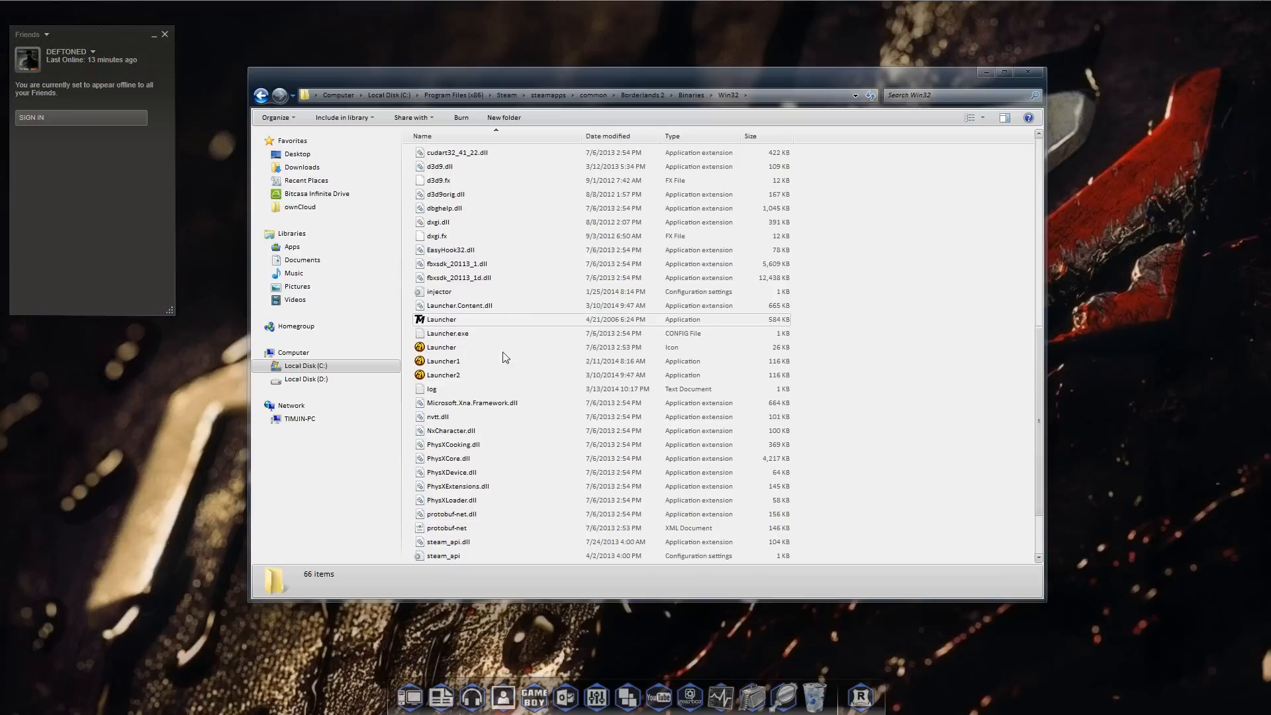
left_click(441, 347)
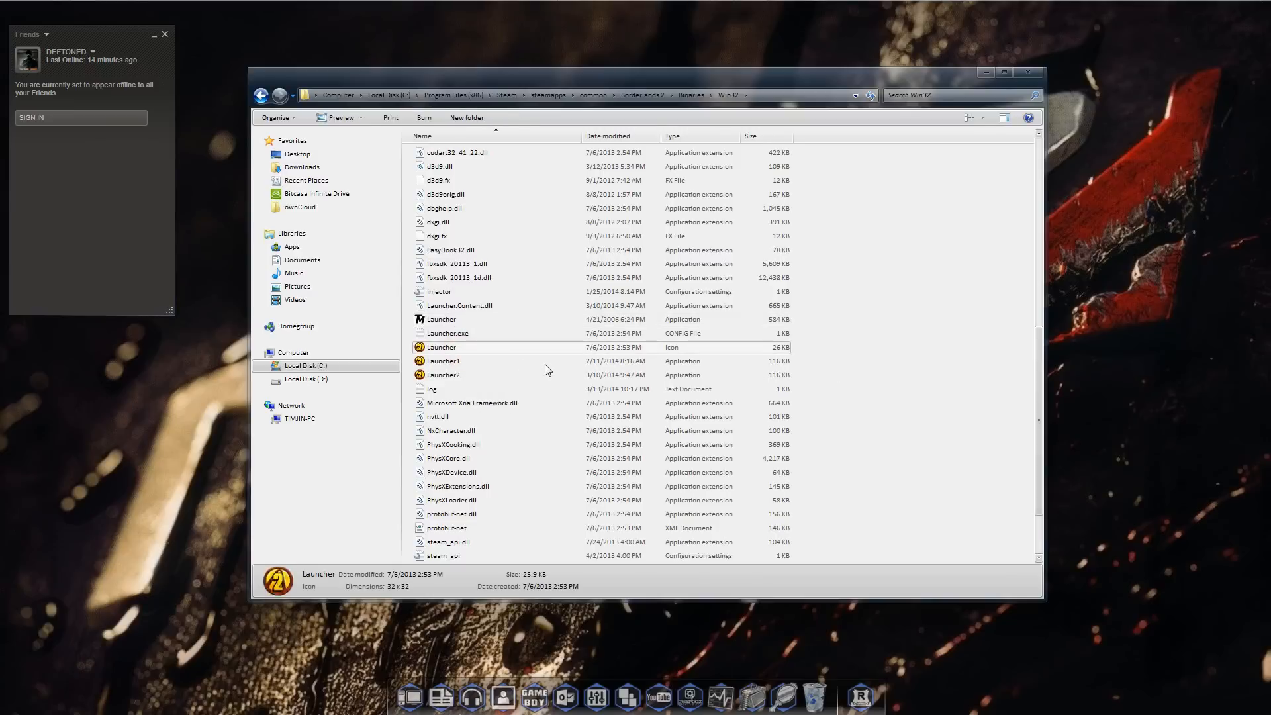
mouse_move(477, 368)
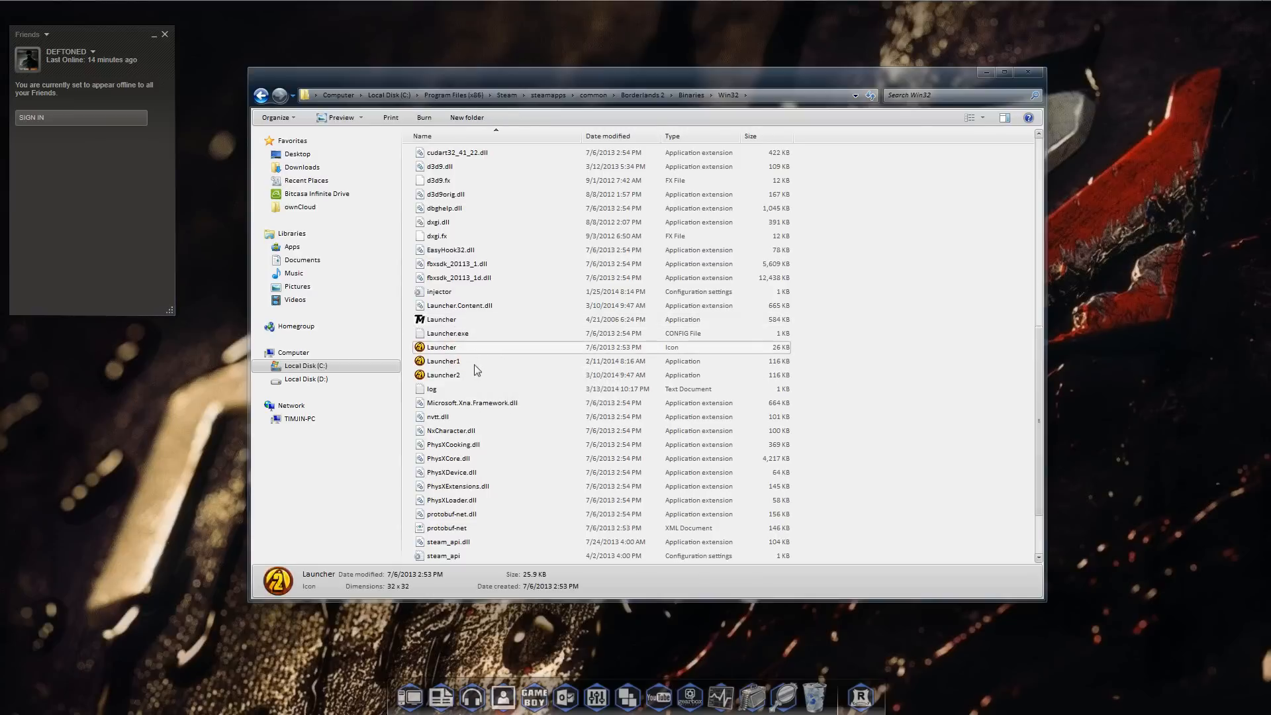
mouse_move(455, 362)
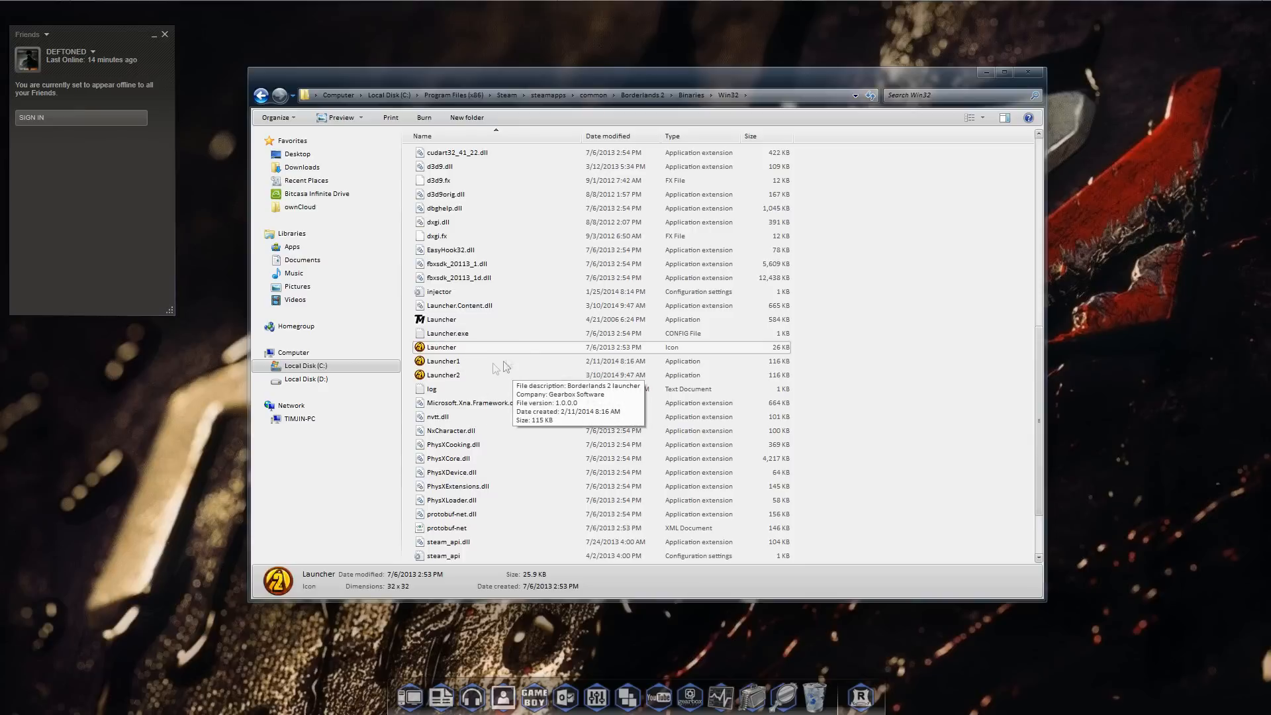
mouse_move(511, 360)
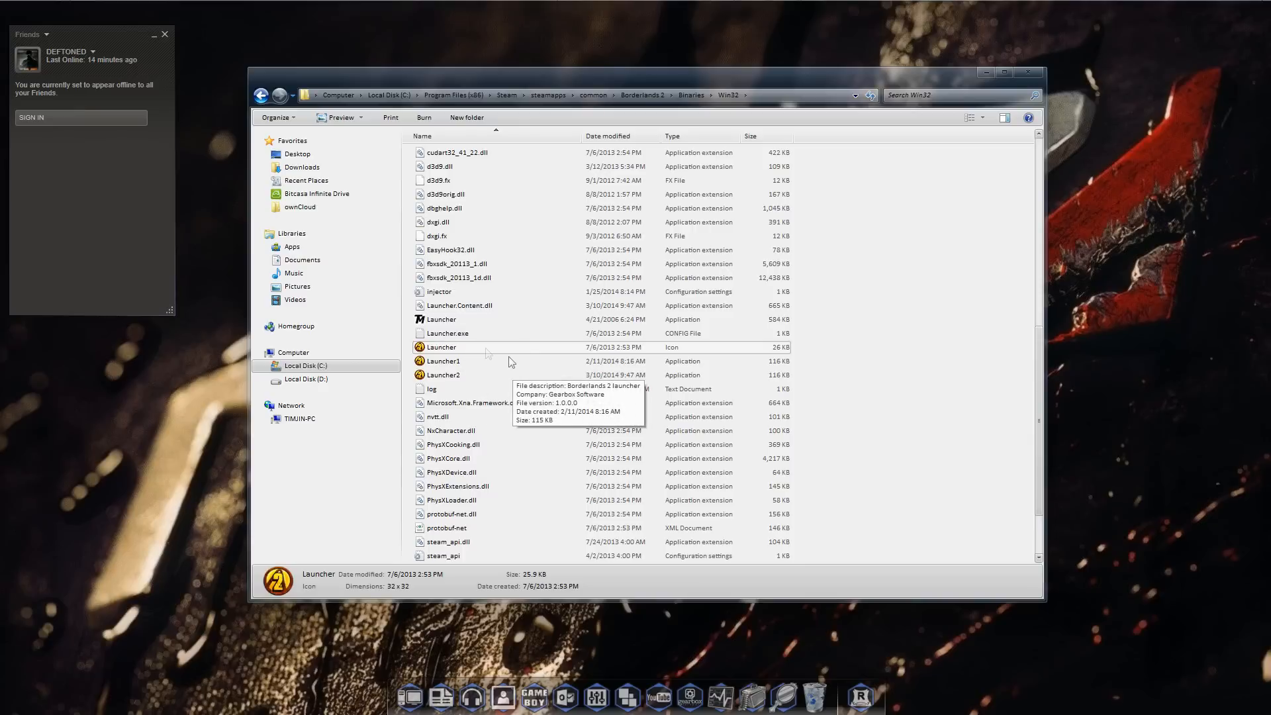
left_click(439, 319)
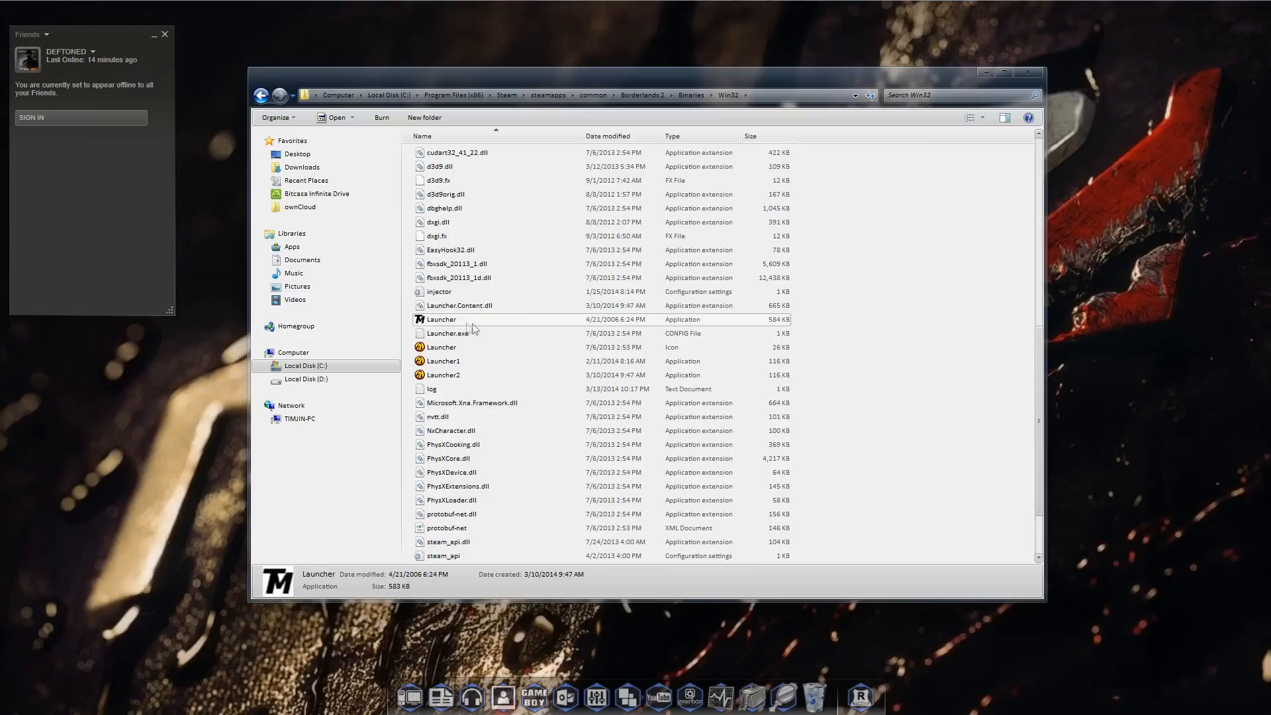
mouse_move(458, 323)
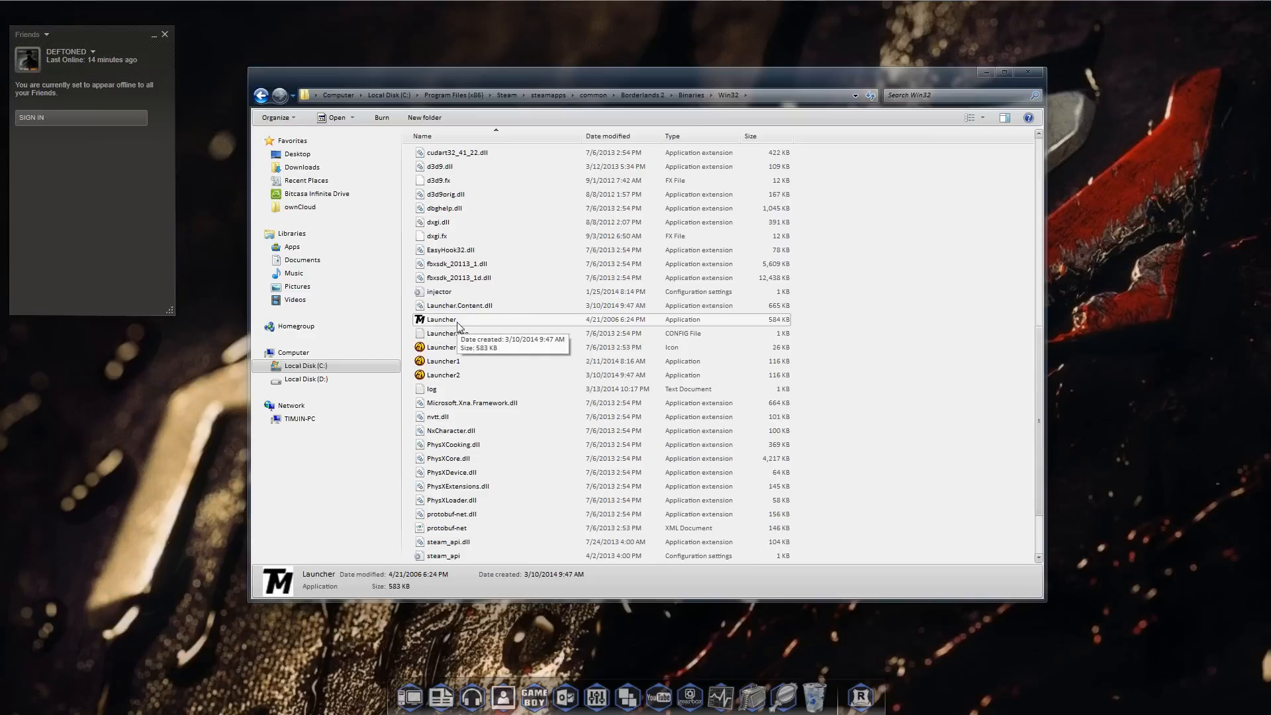
mouse_move(572, 339)
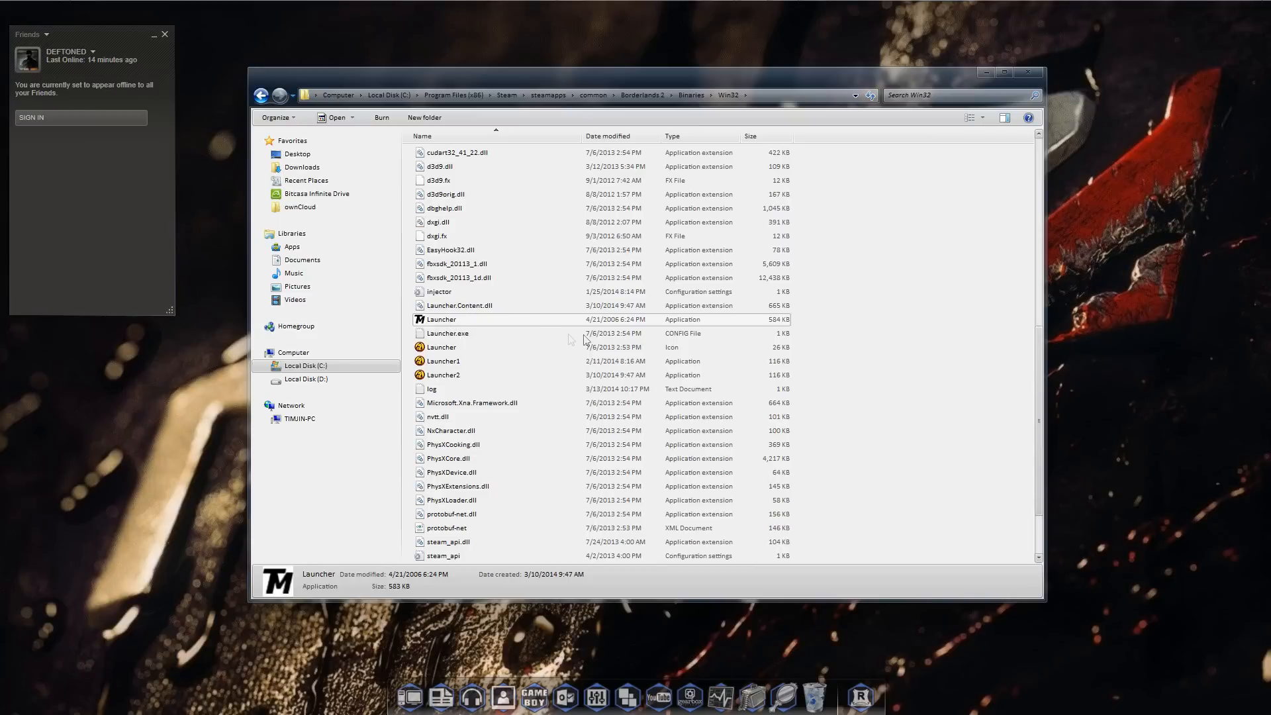
mouse_move(954, 6)
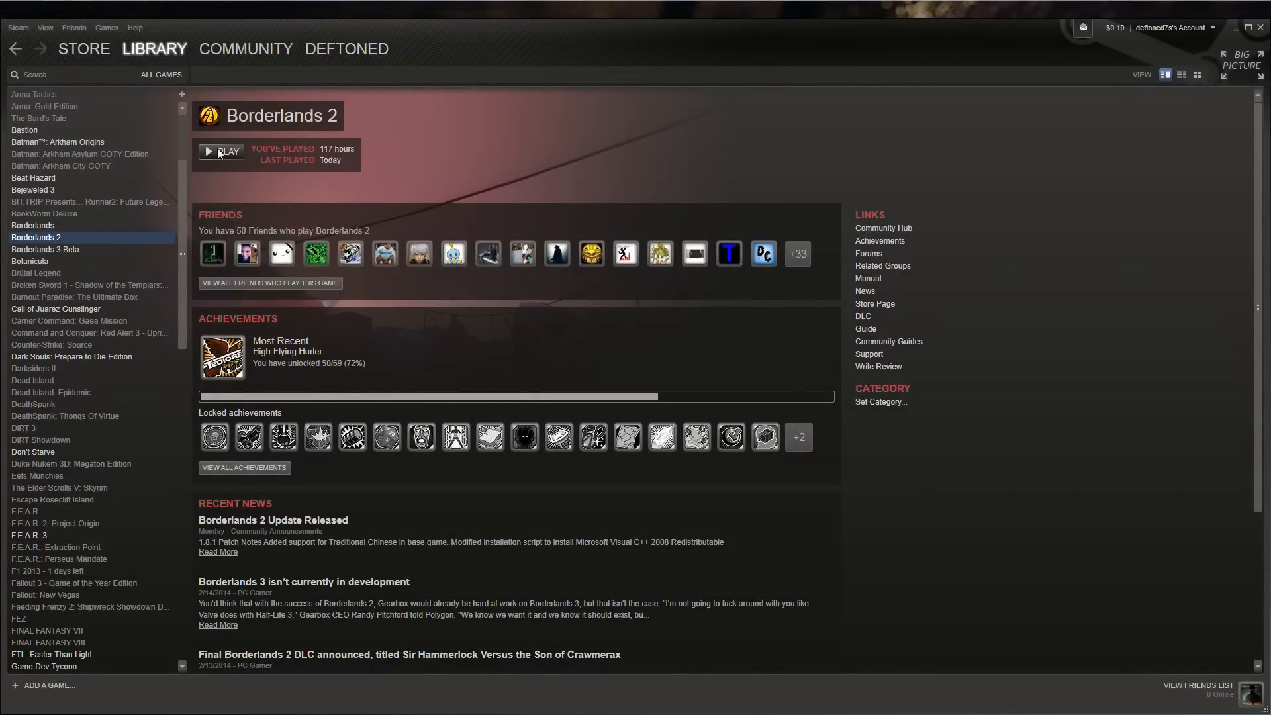
left_click(221, 151)
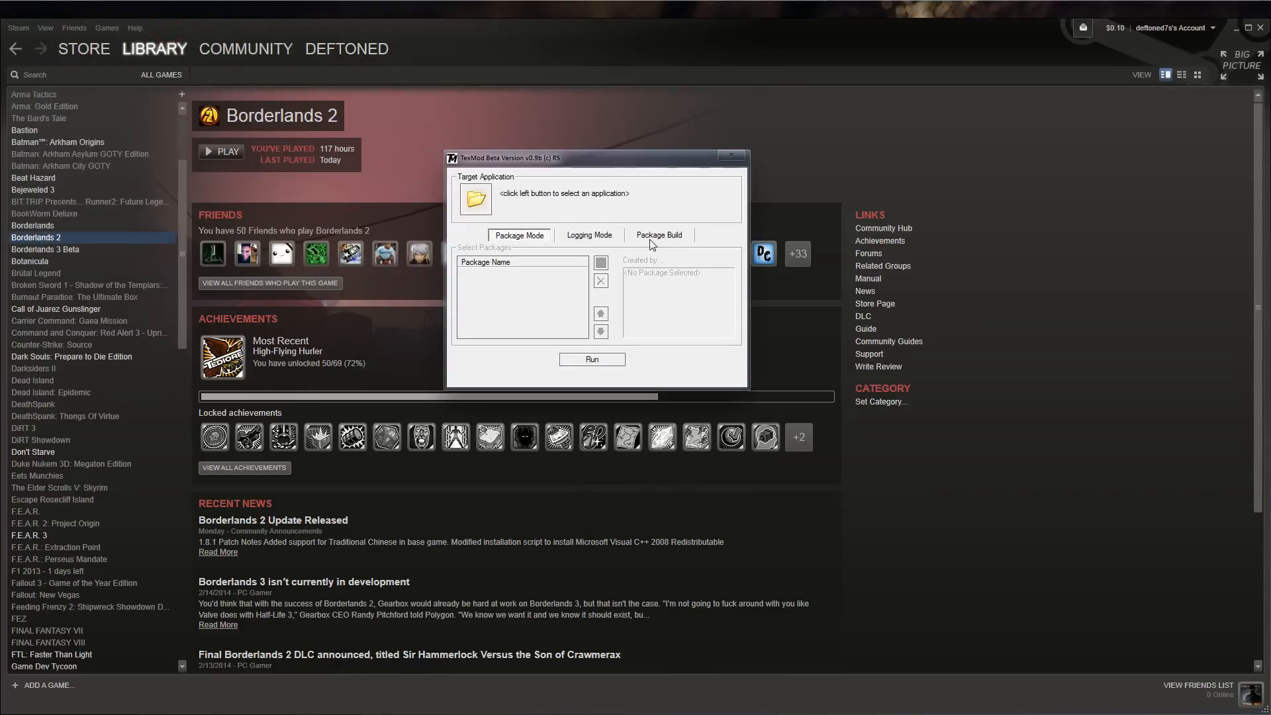
mouse_move(633, 217)
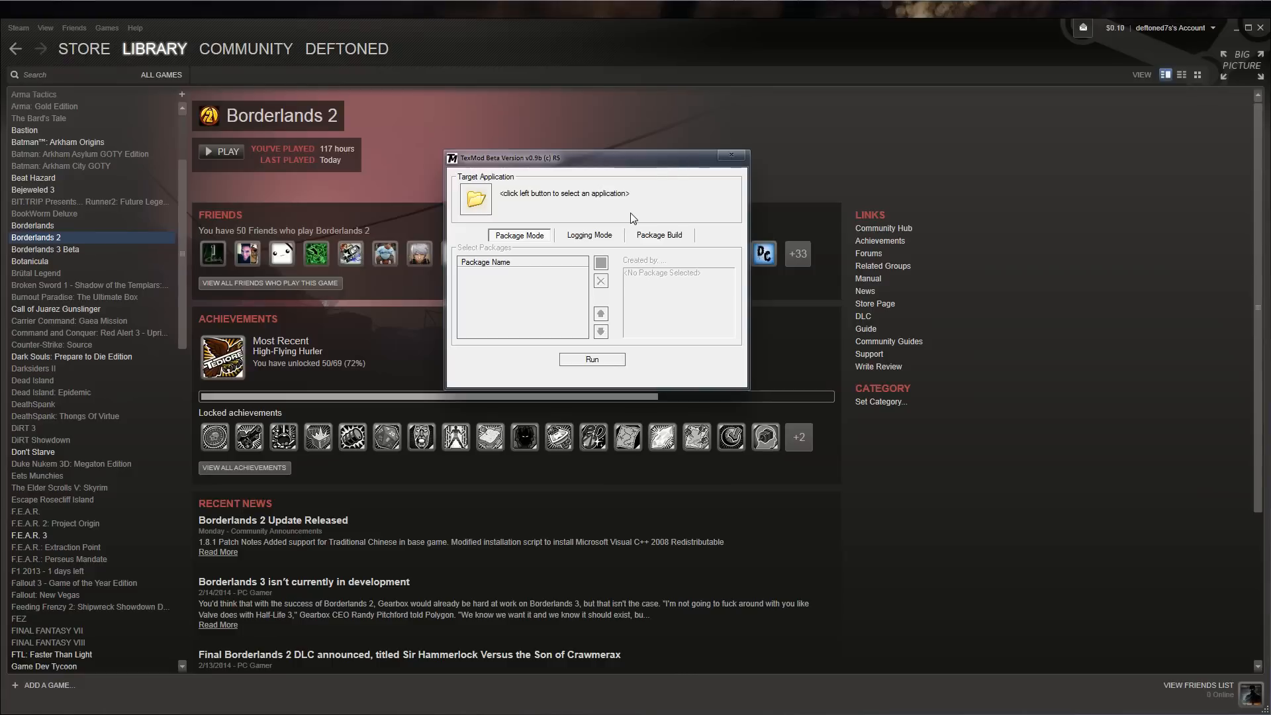
mouse_move(707, 223)
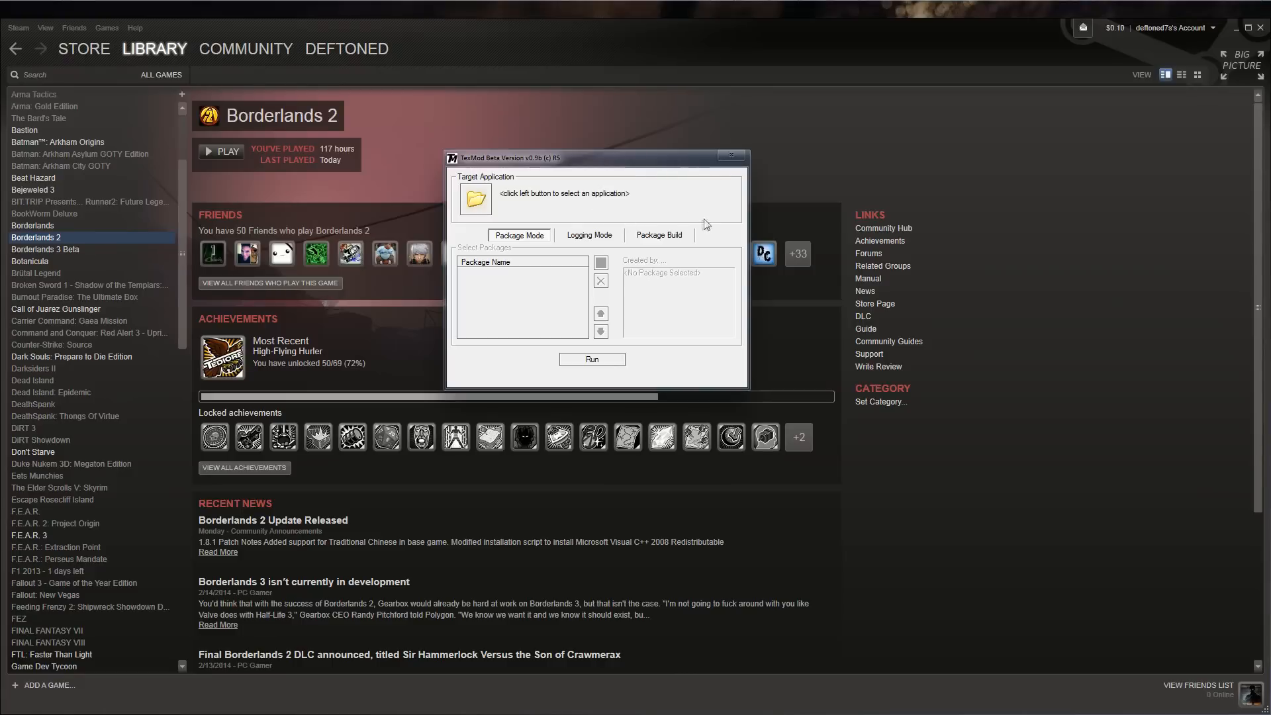
mouse_move(482, 199)
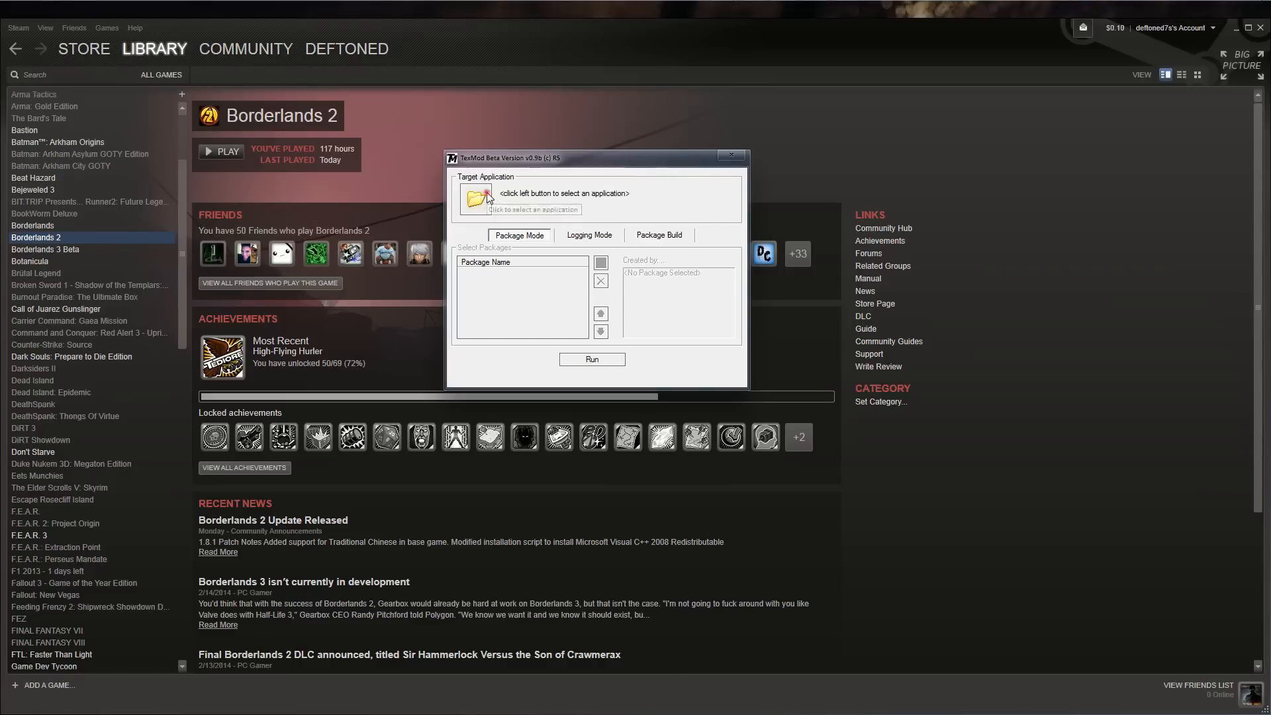
Choose the Steam steamapps Borderlands2.exe as TexMod's target application.
left_click(482, 200)
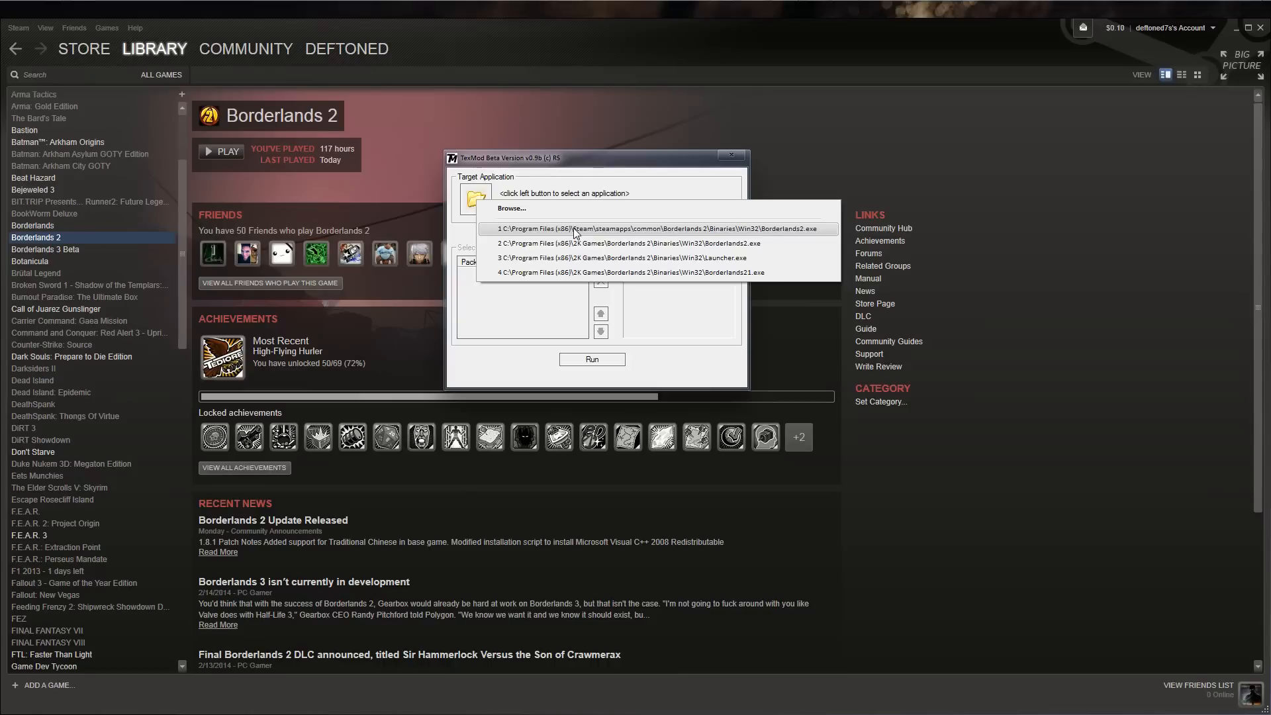
left_click(575, 231)
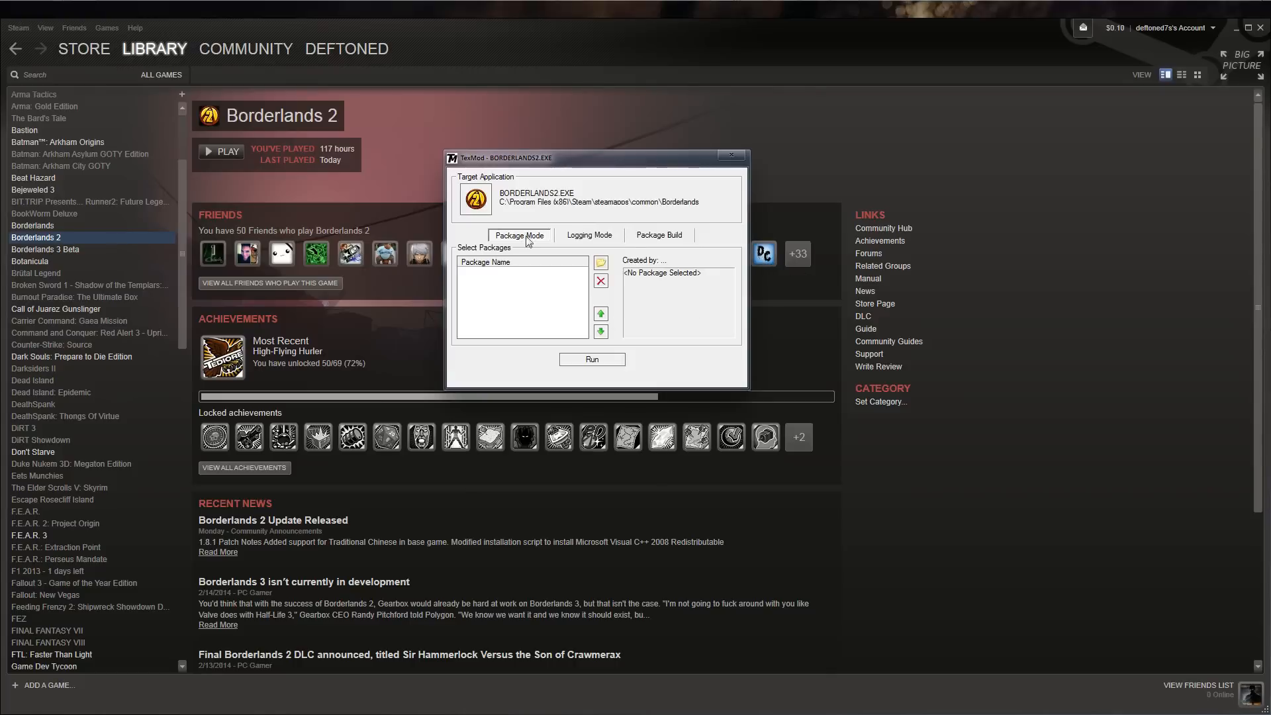
mouse_move(657, 297)
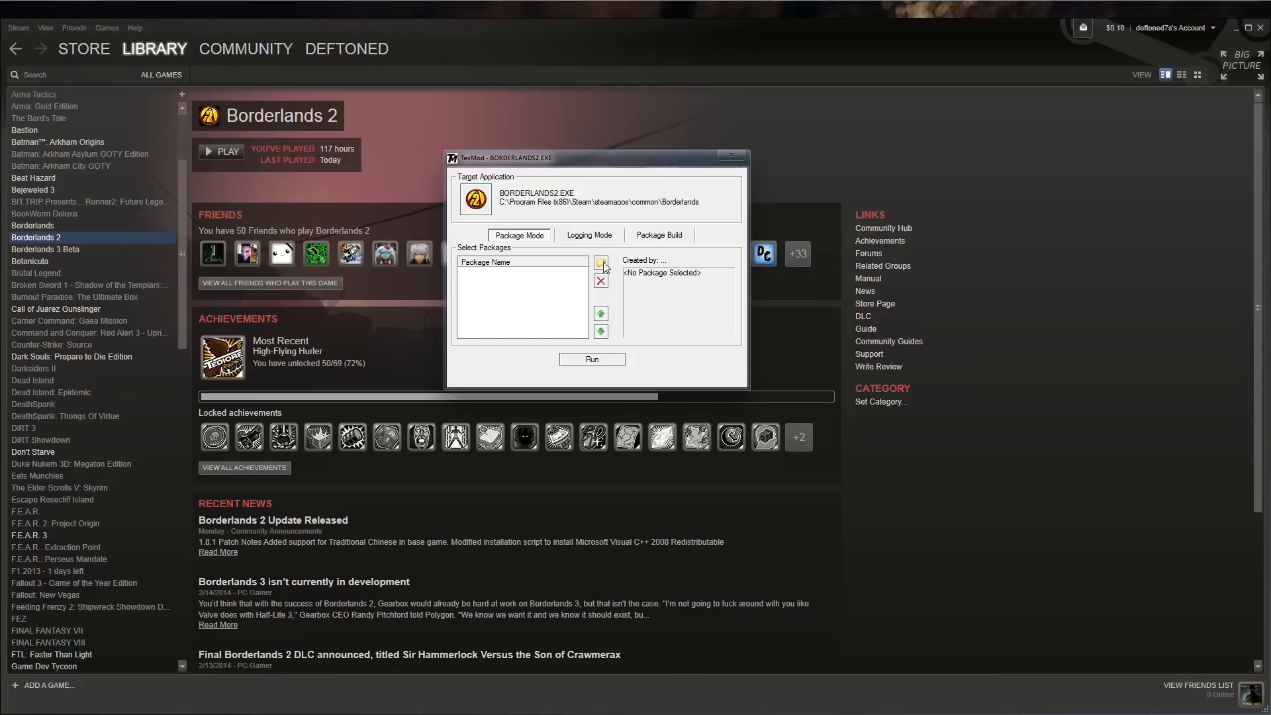
Add kireg2.tpf and kriegPrincess.tpf to TexMod's package list.
left_click(601, 263)
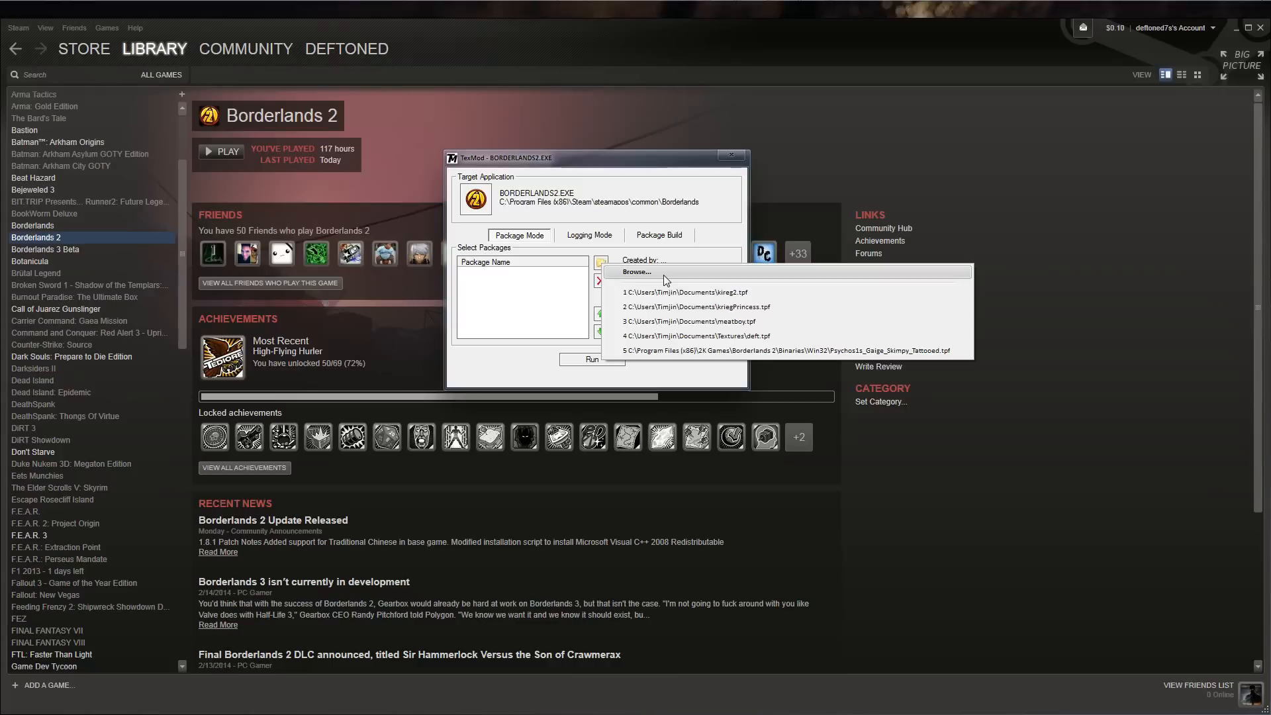
mouse_move(768, 303)
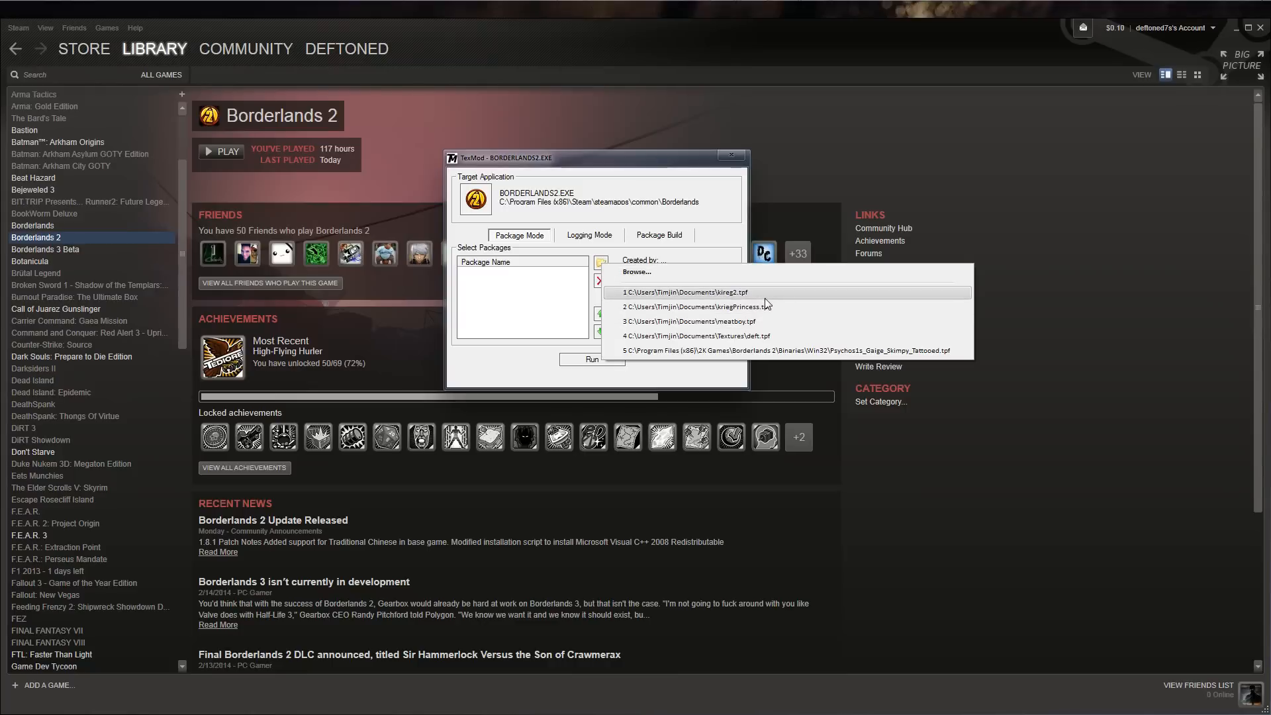
left_click(686, 291)
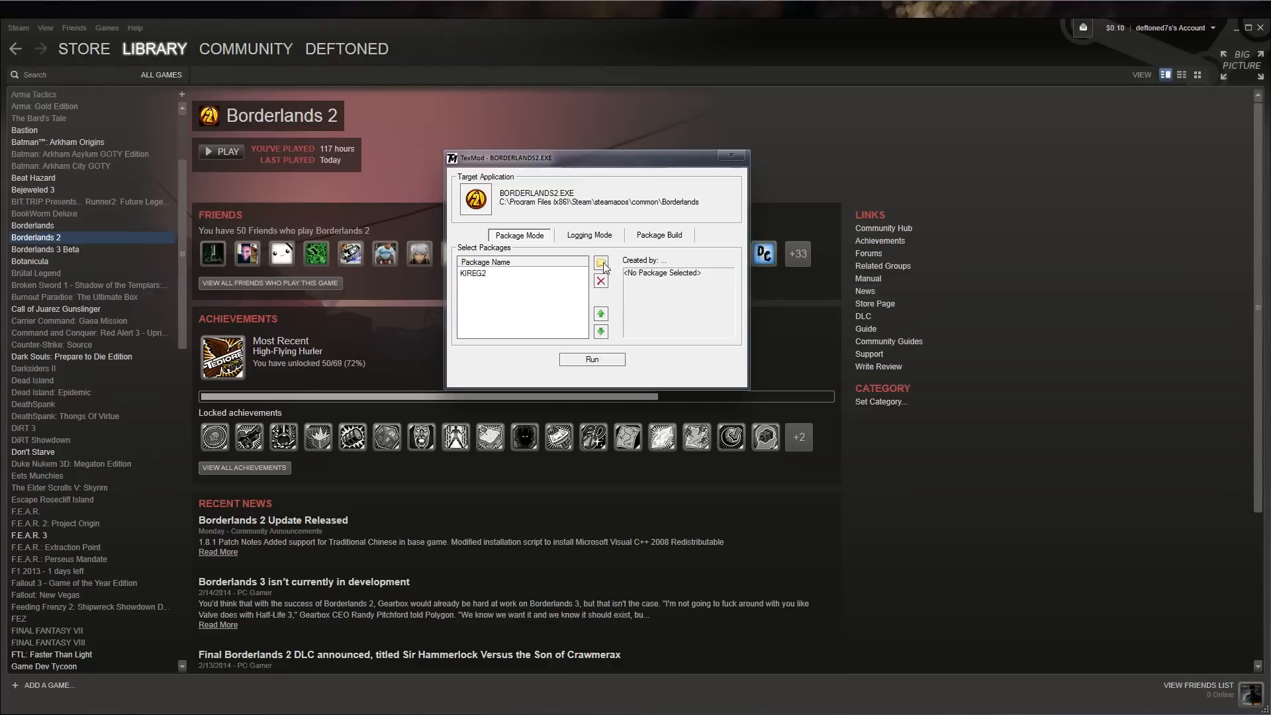
left_click(601, 263)
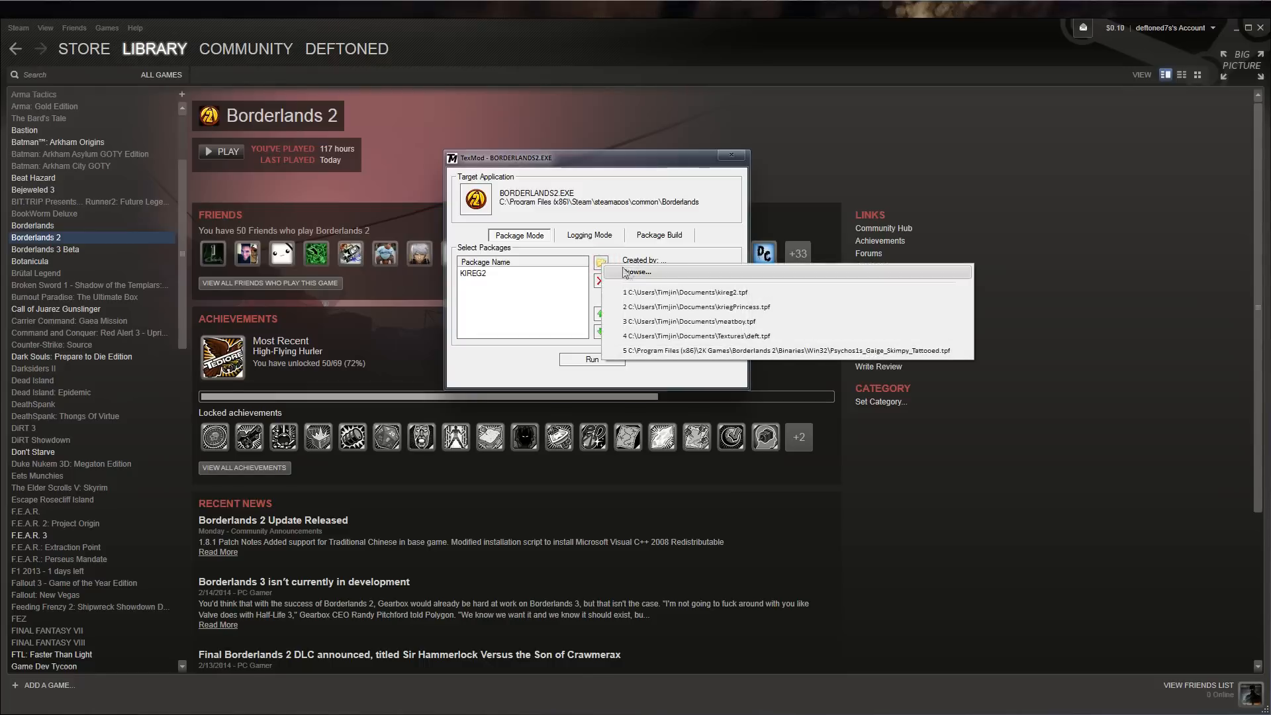
left_click(694, 307)
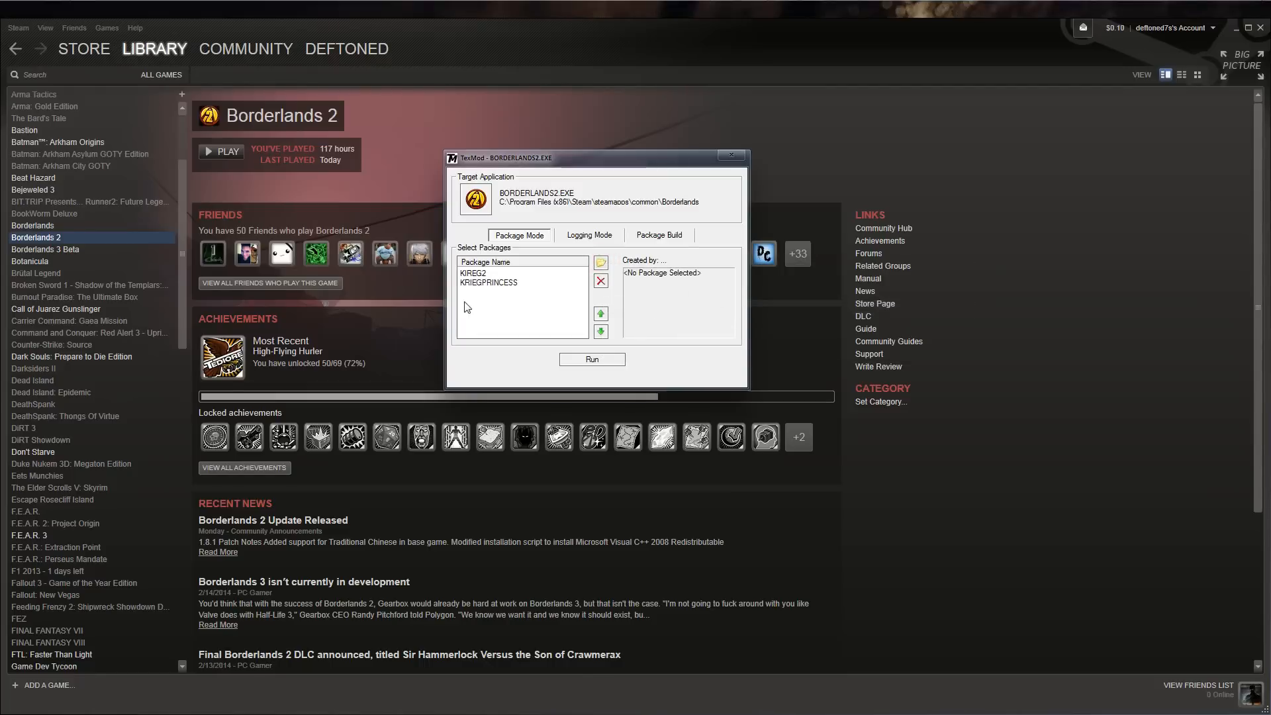
mouse_move(636, 377)
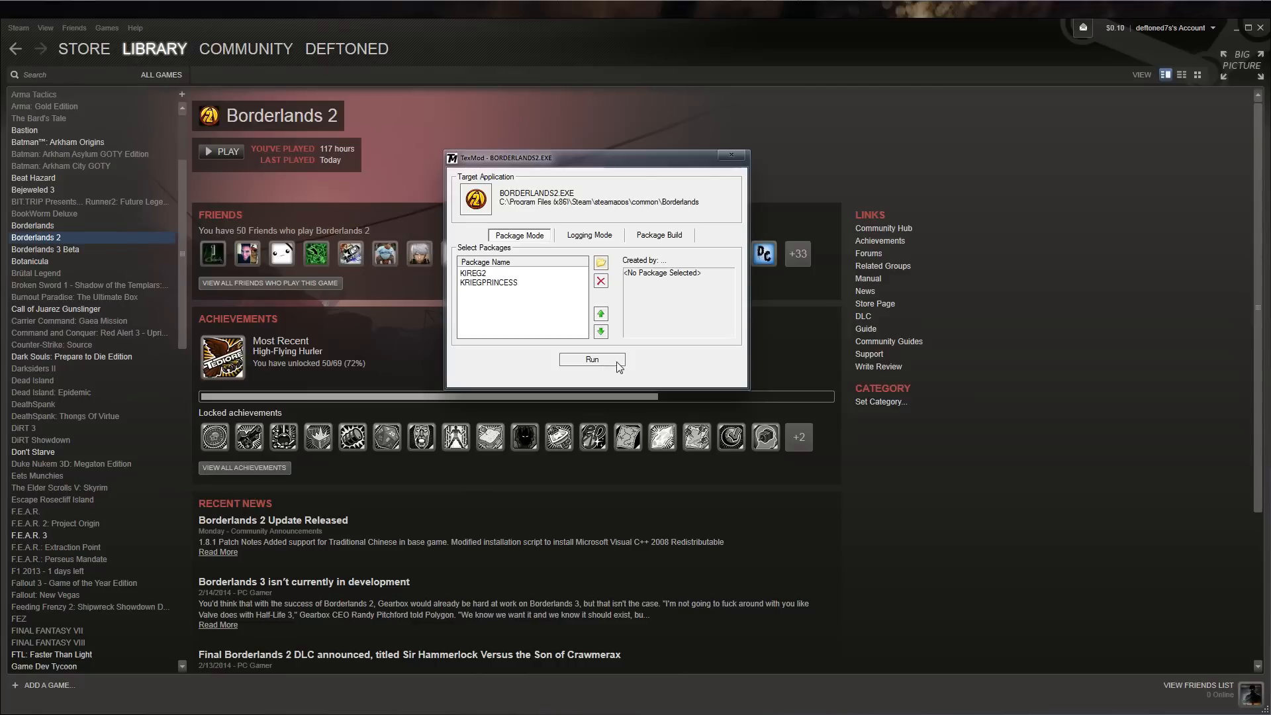
mouse_move(620, 354)
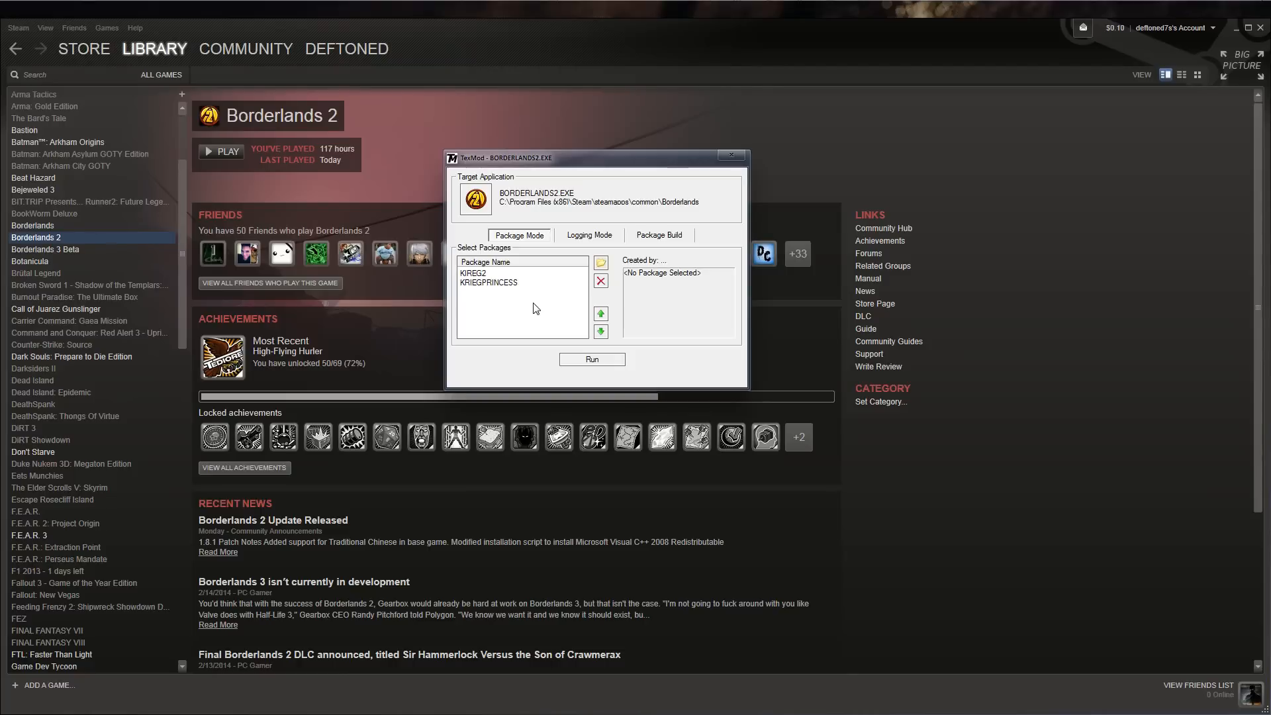
mouse_move(533, 306)
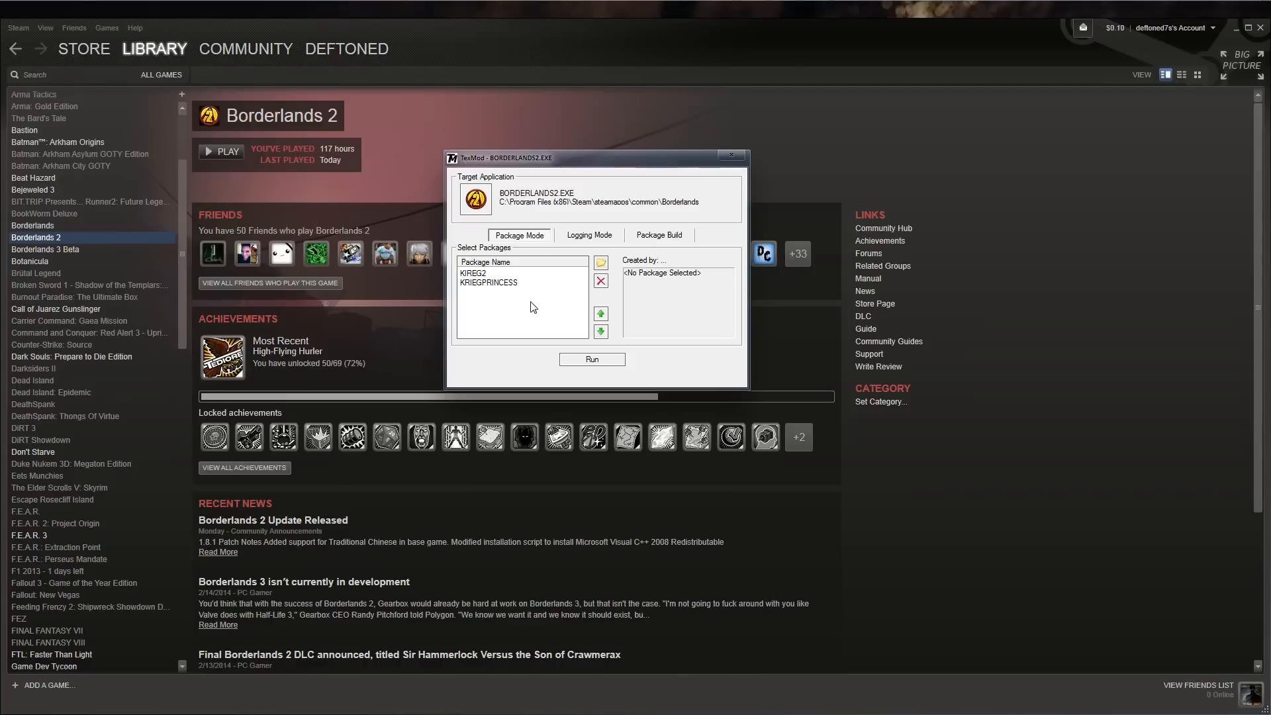
mouse_move(541, 304)
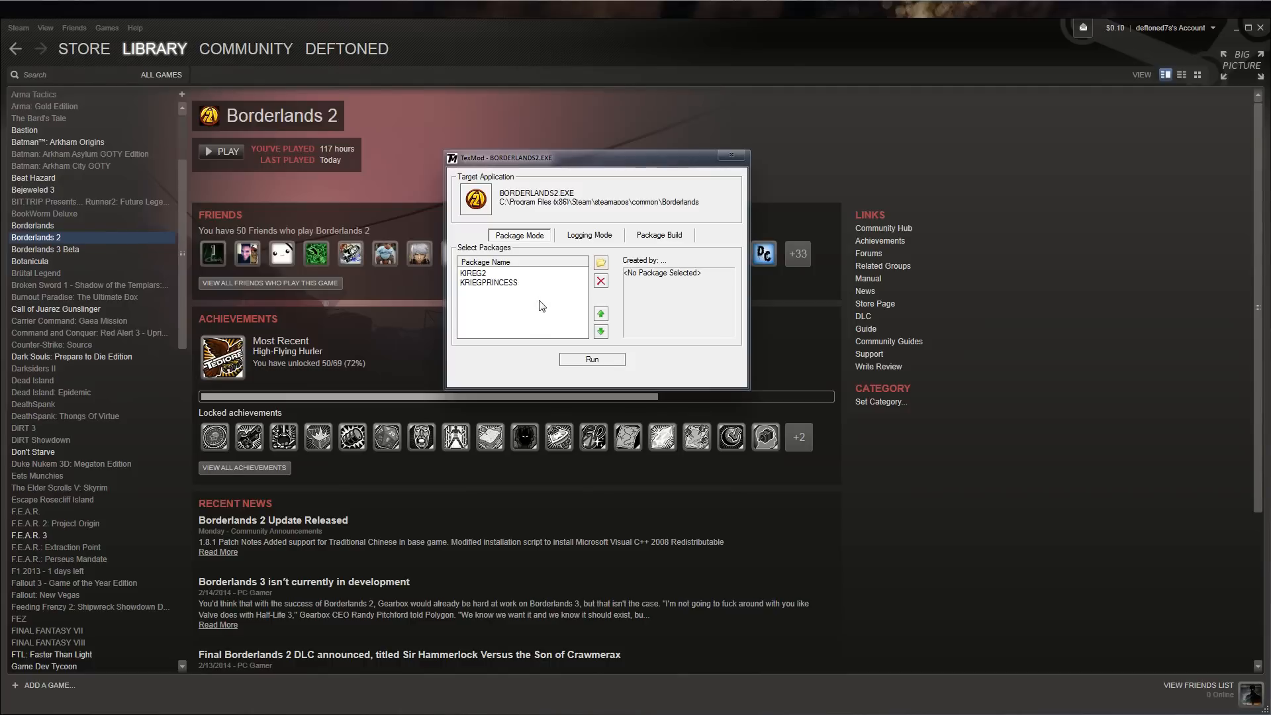